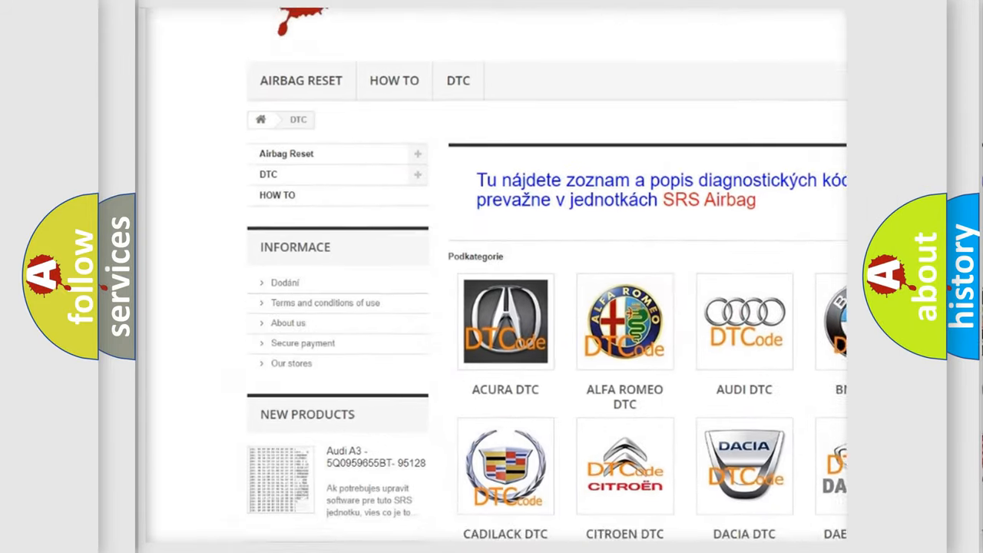
pyautogui.scroll(-3)
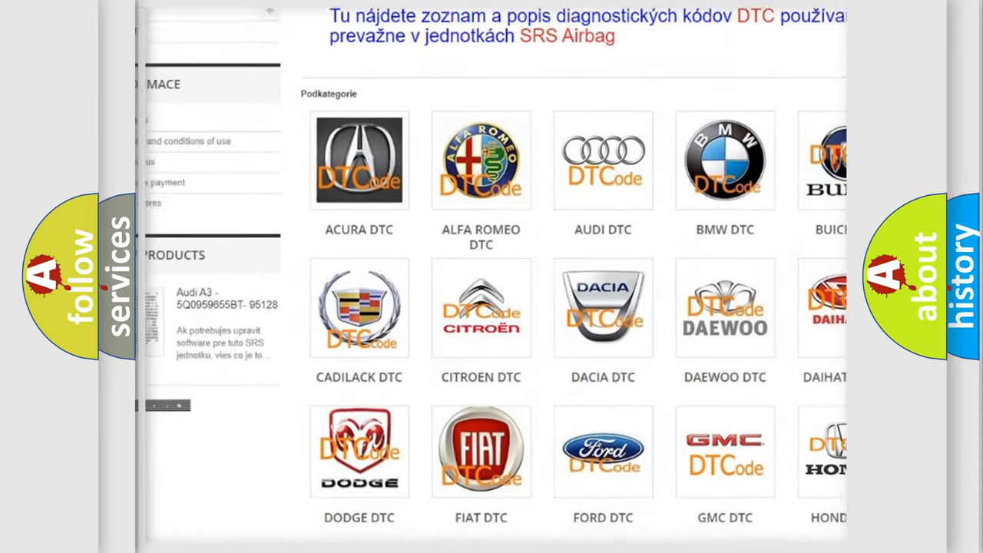
pyautogui.scroll(-3)
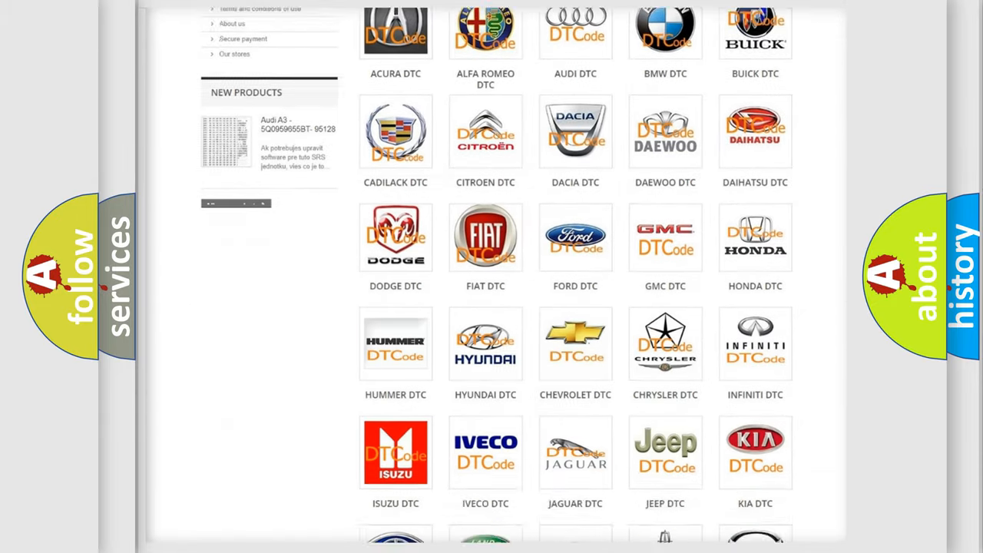
pyautogui.scroll(-3)
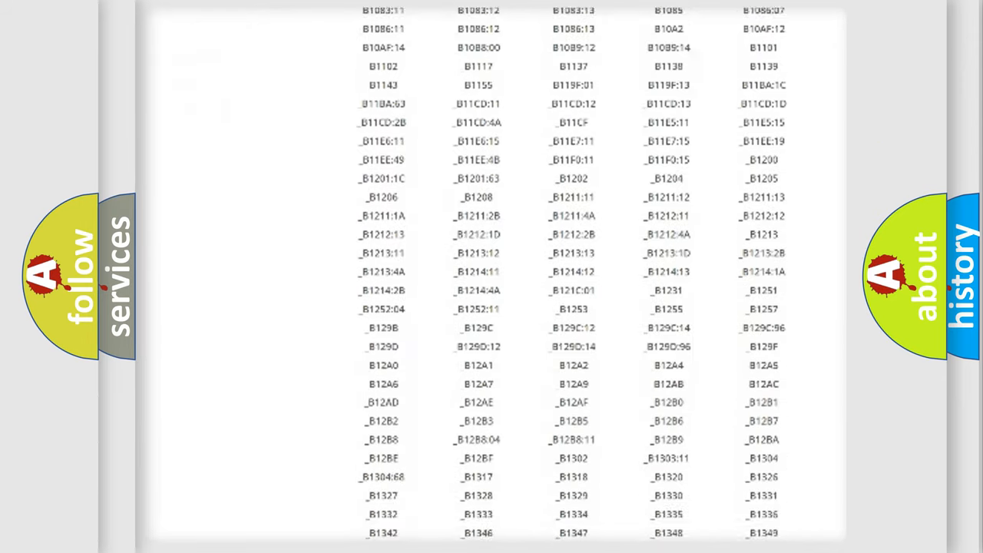
pyautogui.scroll(-3)
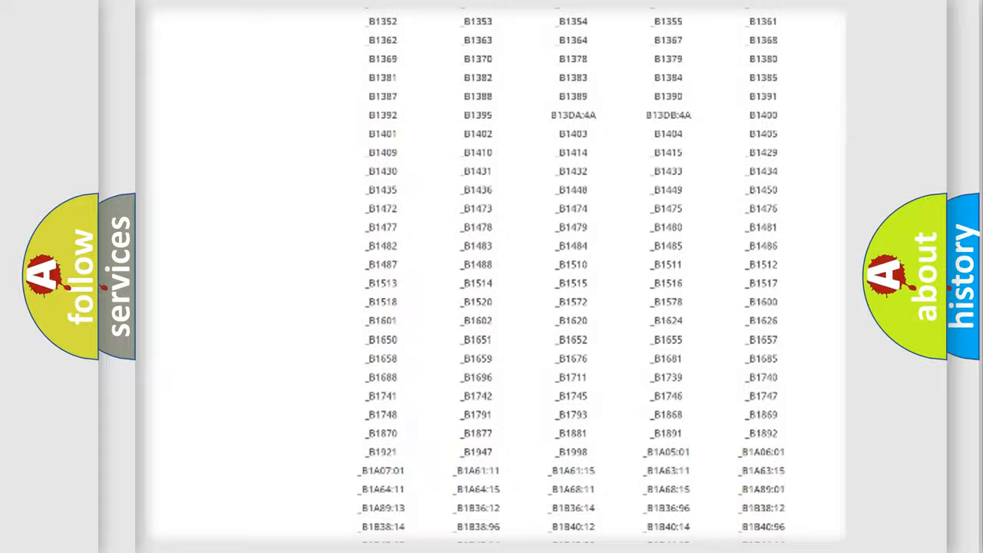